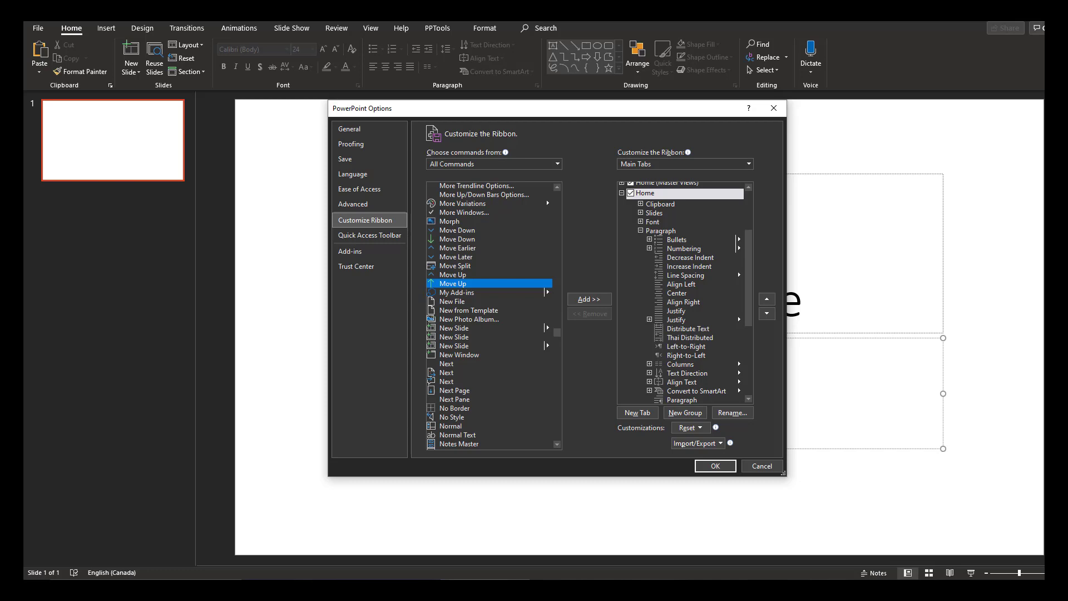
mouse_move(501, 341)
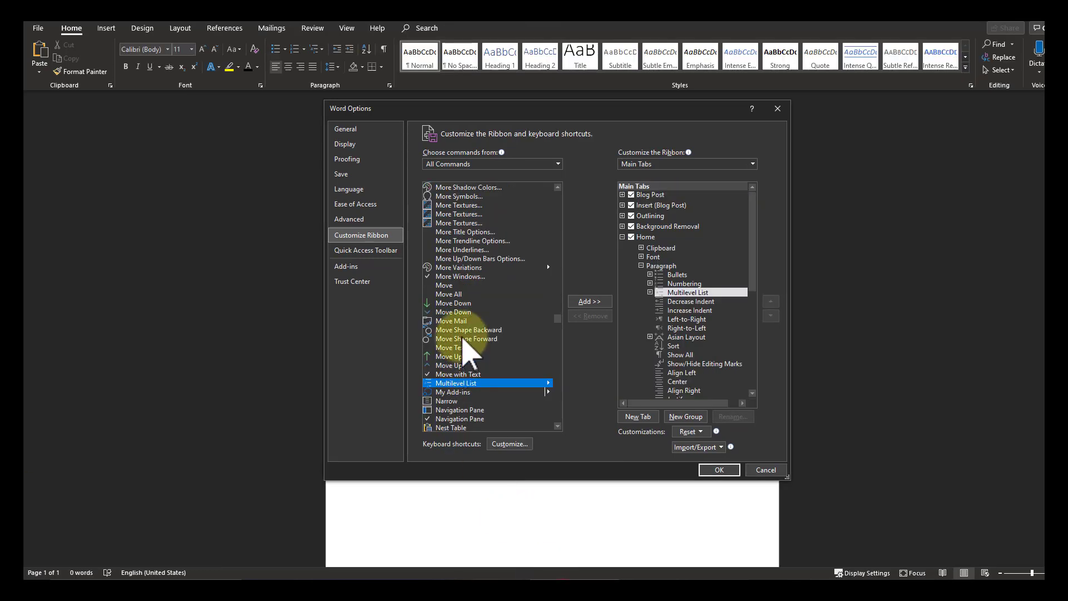
mouse_move(464, 395)
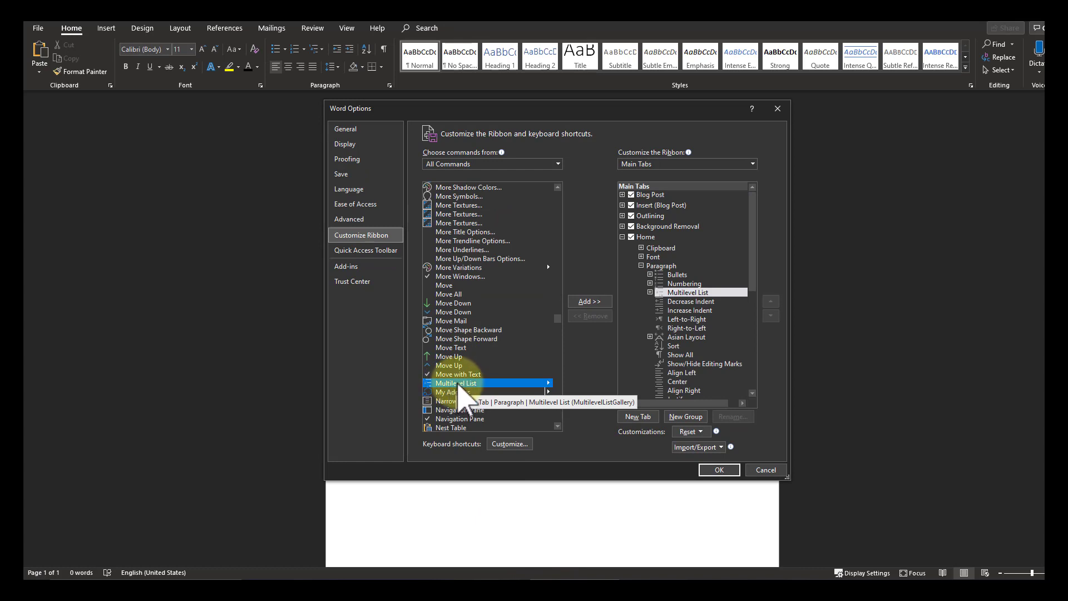
mouse_move(712, 310)
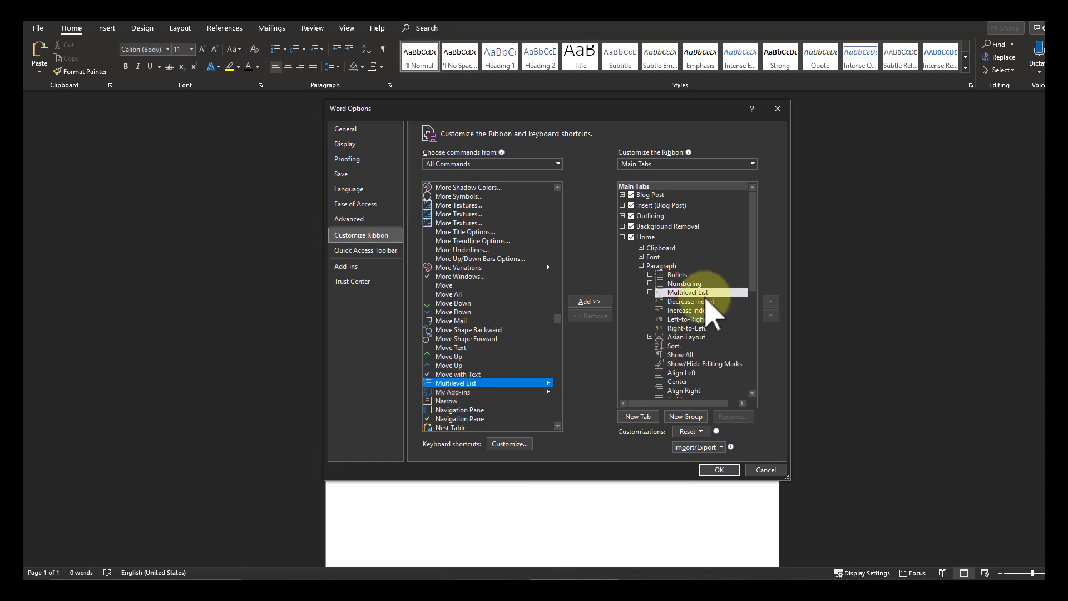
mouse_move(345, 128)
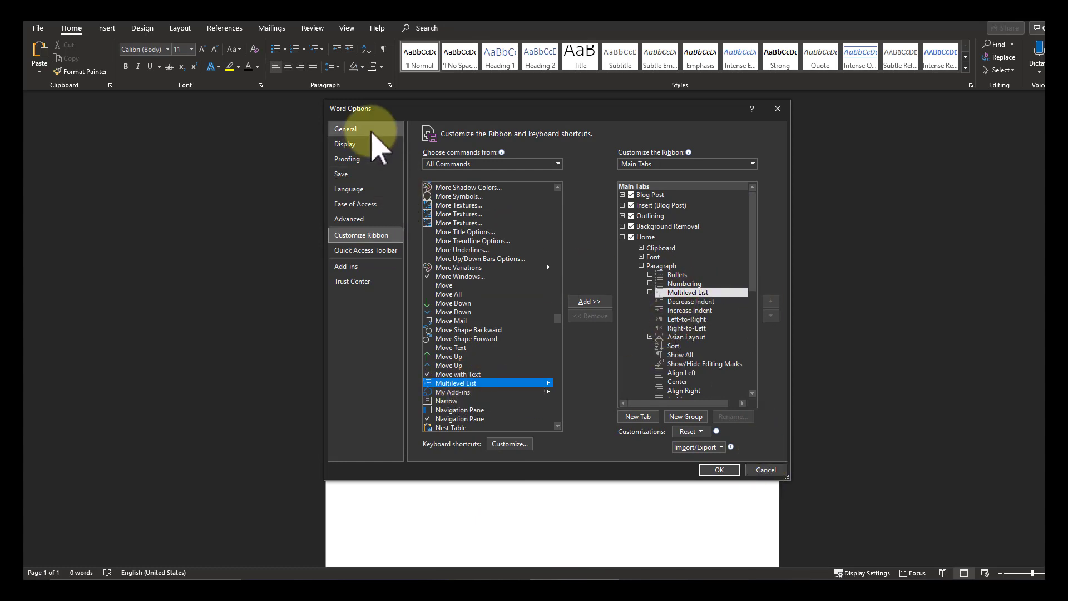
Step: Close the Word Options dialog on the Customize Ribbon page to return to the blank document
click(765, 469)
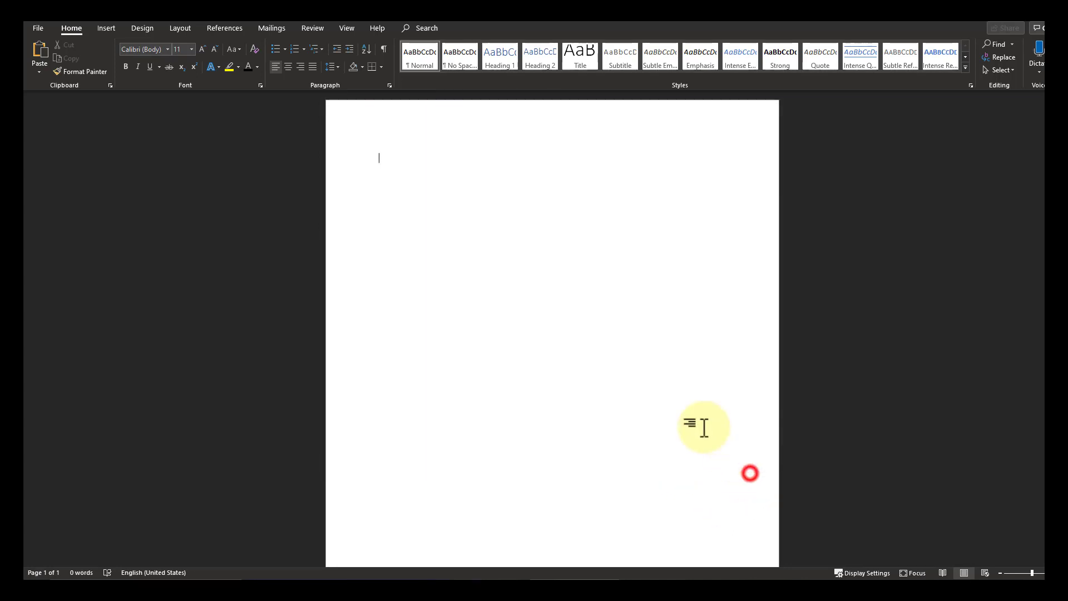
mouse_move(317, 48)
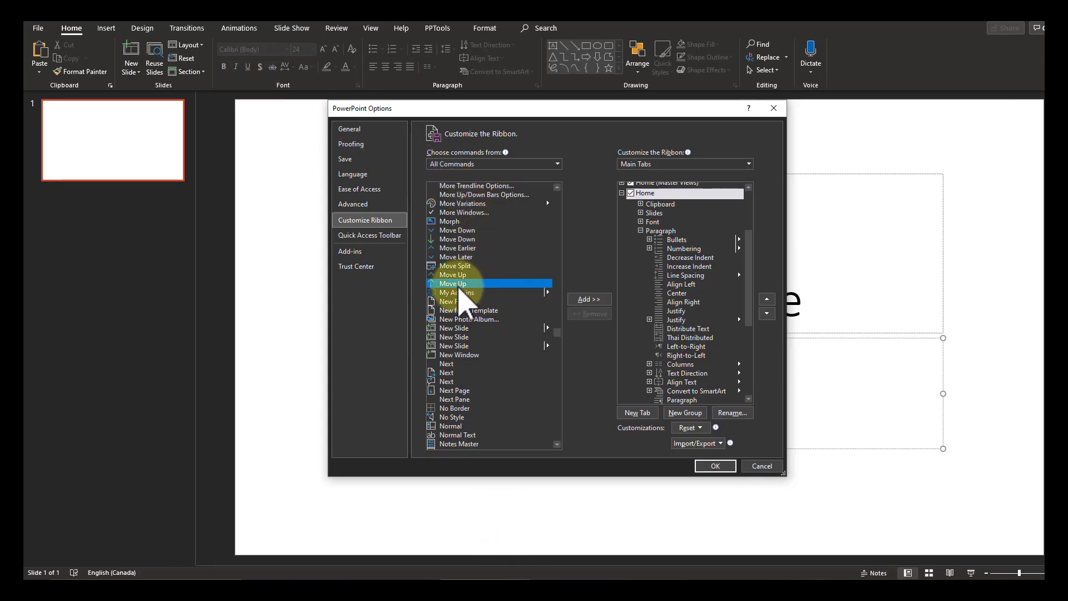
mouse_move(774, 107)
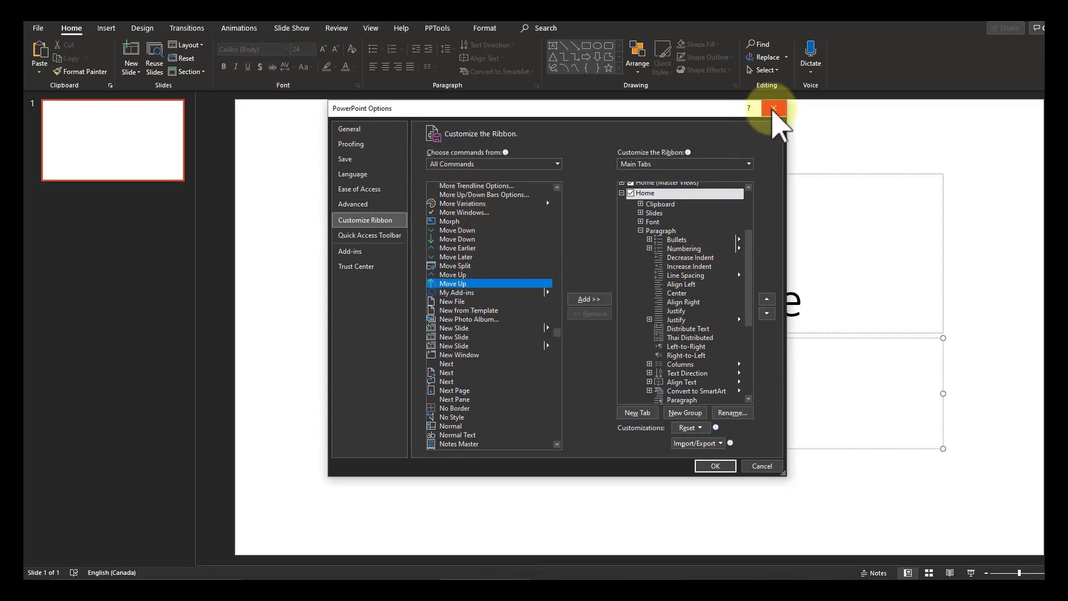
Step: Close the PowerPoint Options dialog to return to the blank title slide
click(773, 107)
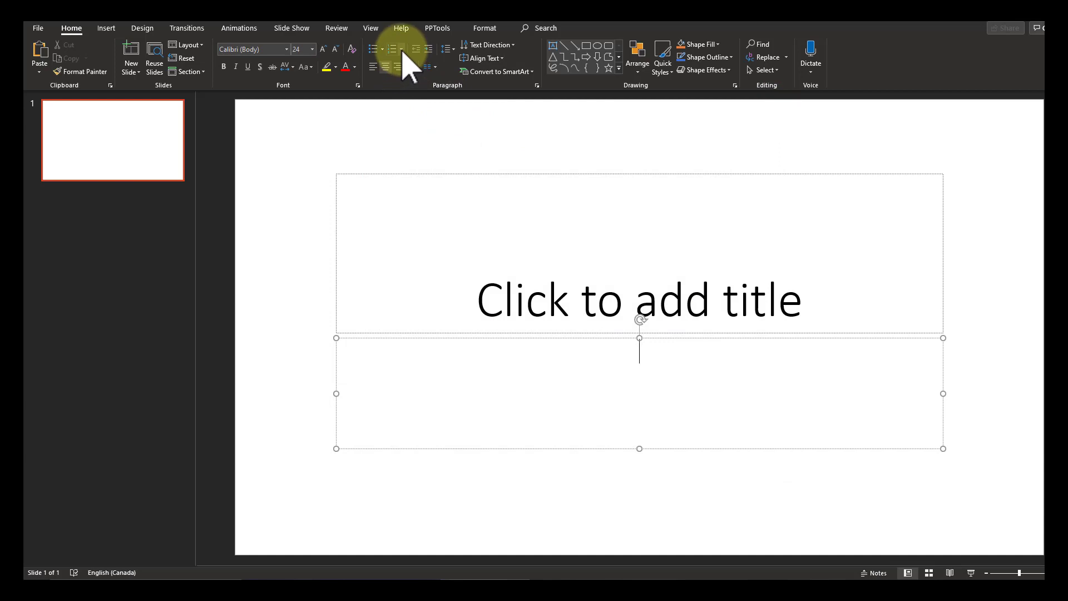
mouse_move(401, 48)
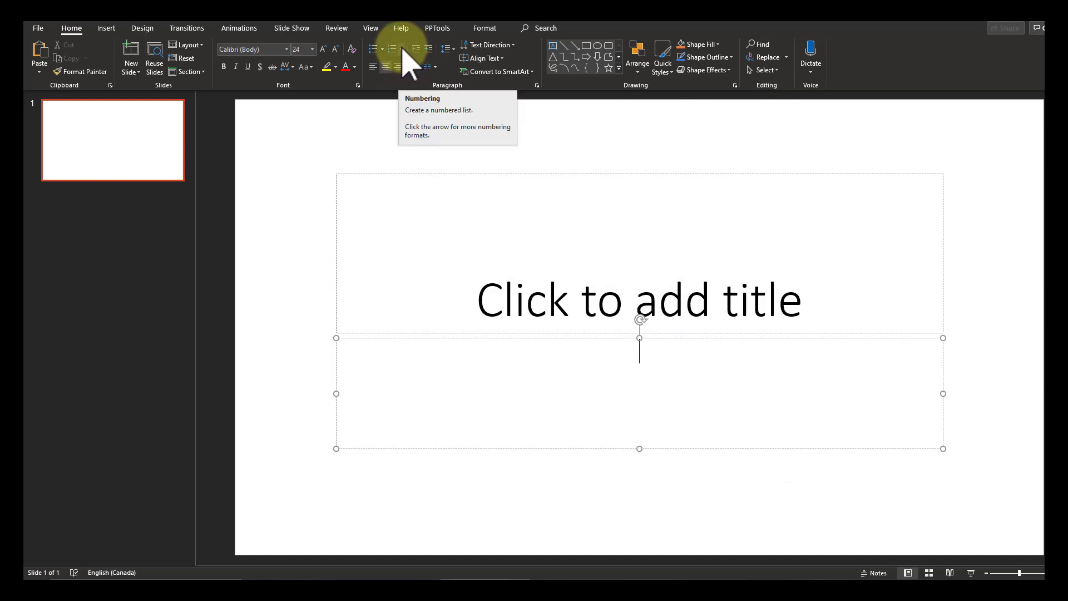
mouse_move(648, 400)
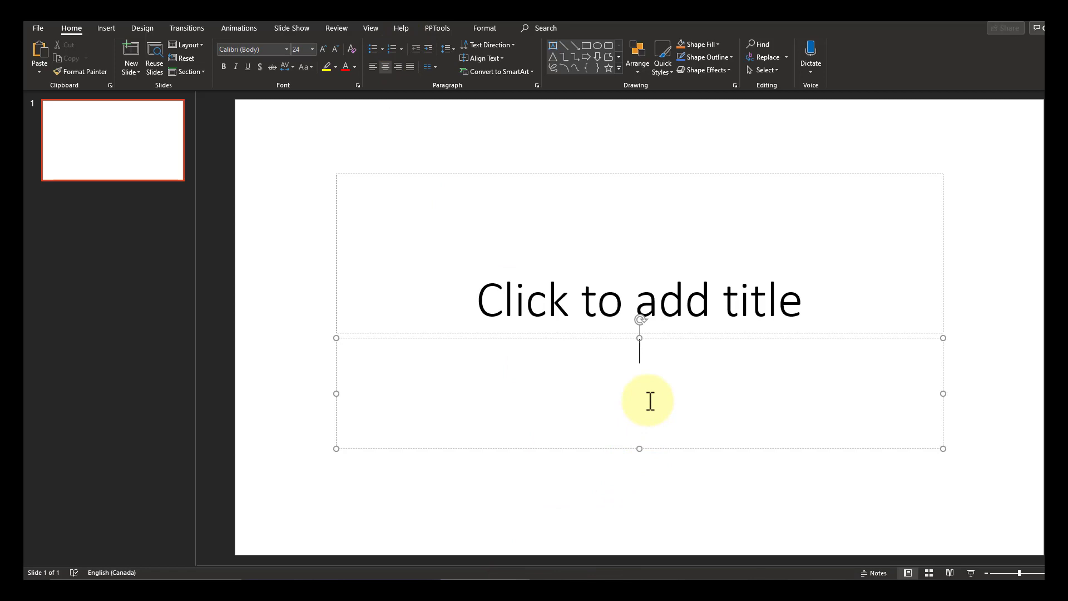
Step: Paste the six Word lines into the content box, left-align them, and apply numbering
text(aaaa)
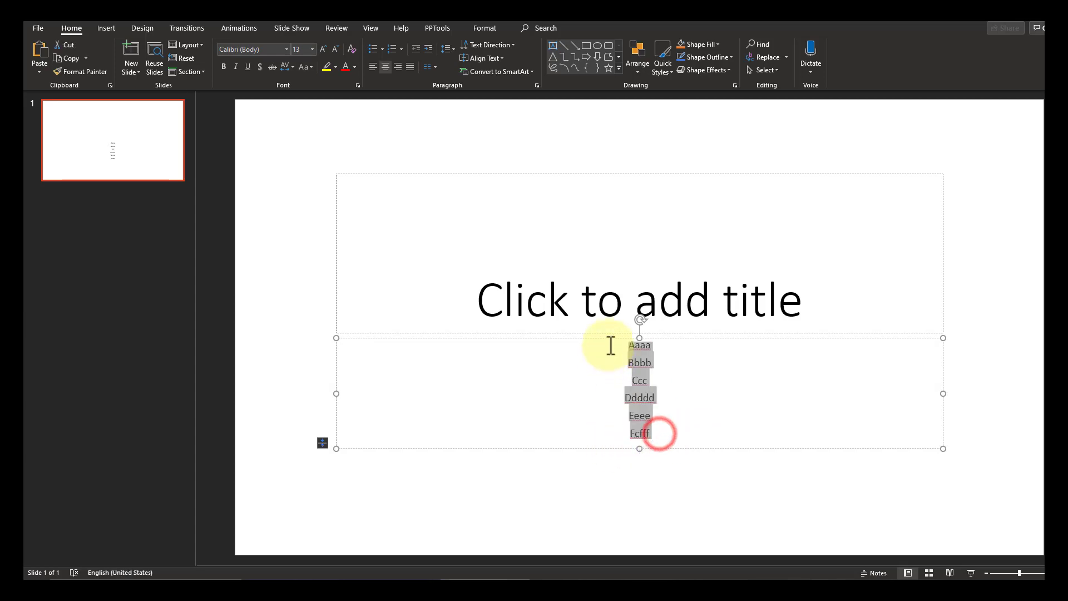
click(372, 66)
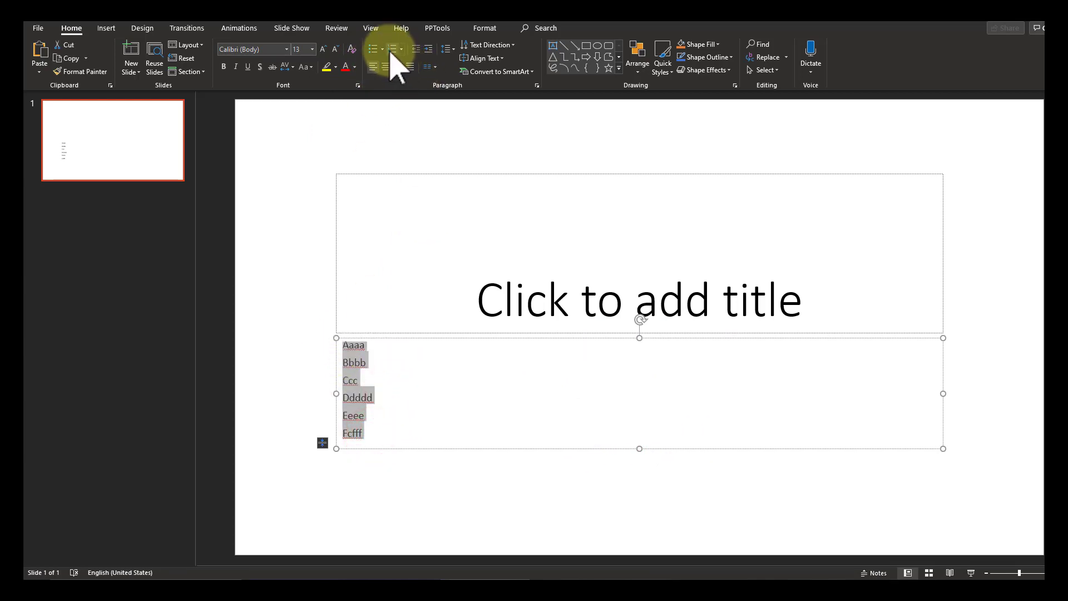
click(392, 49)
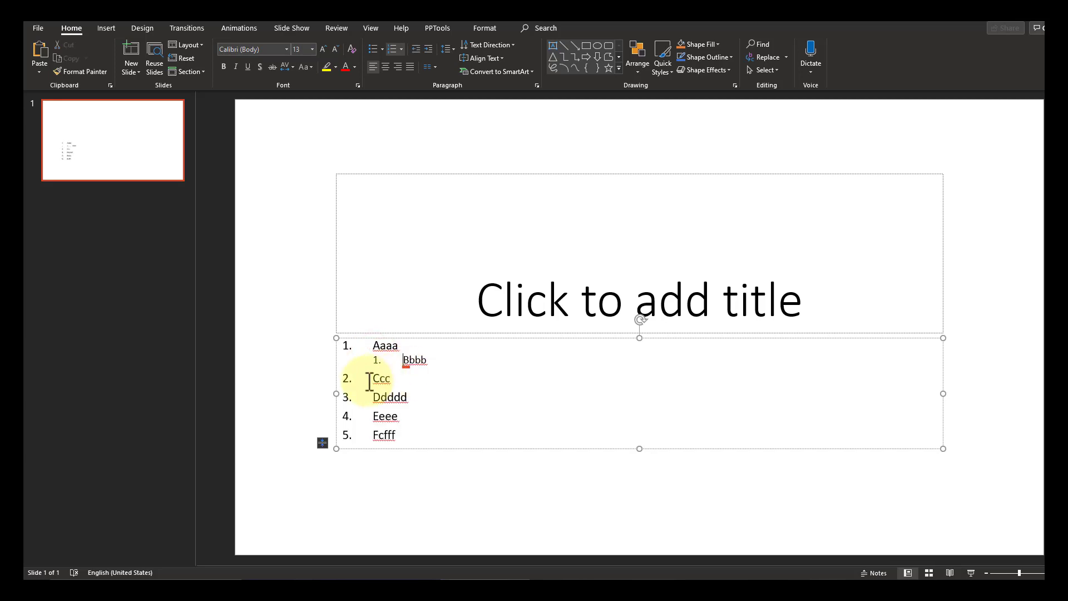
Step: Demote Ccc two levels so it sits at the third level under Bbbb
key(tab)
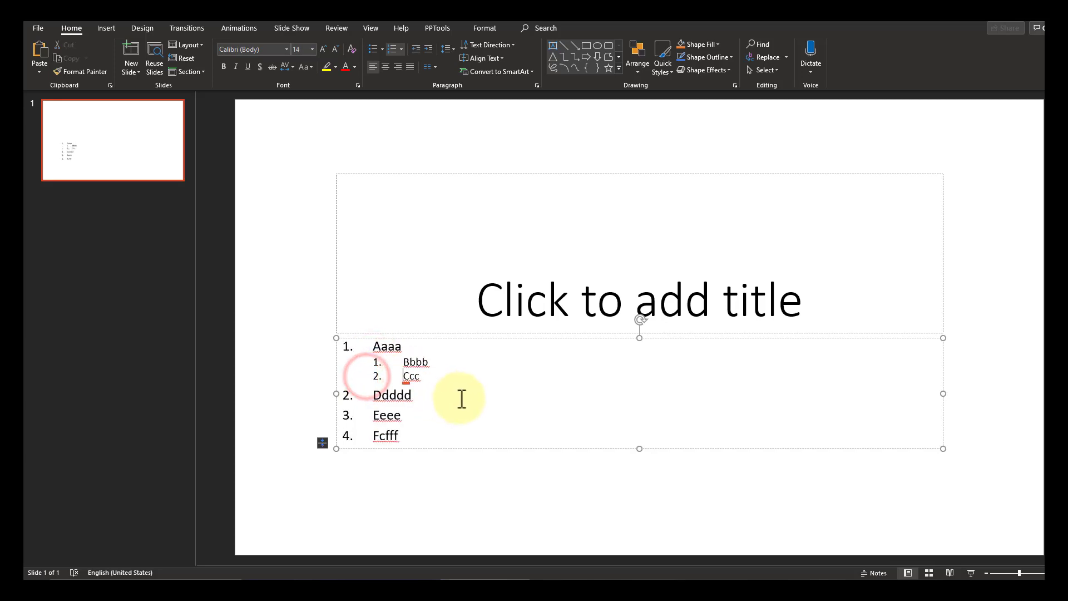
key(tab)
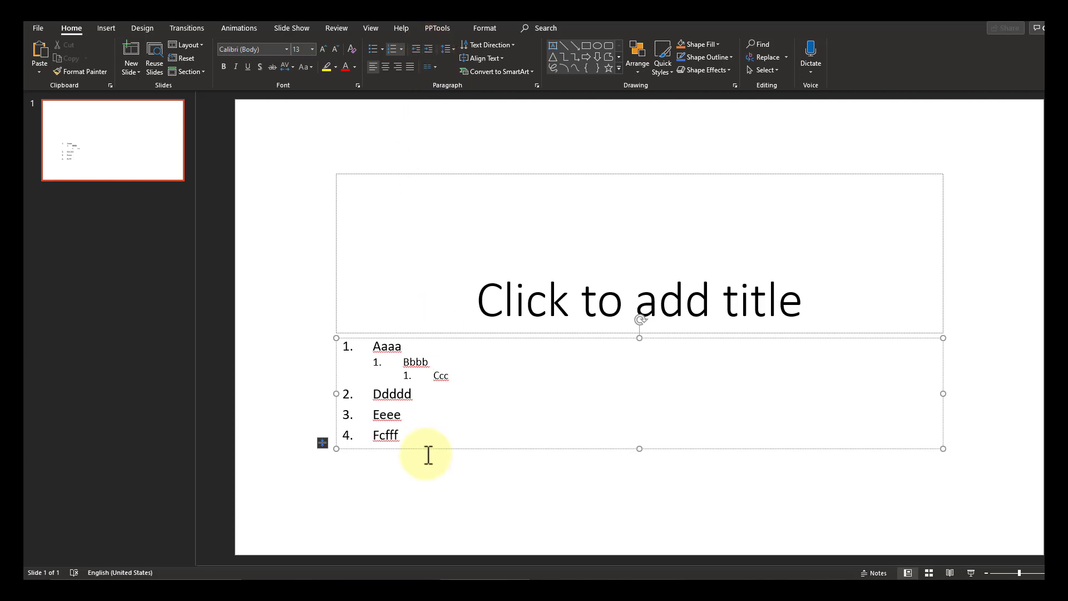
mouse_move(398, 368)
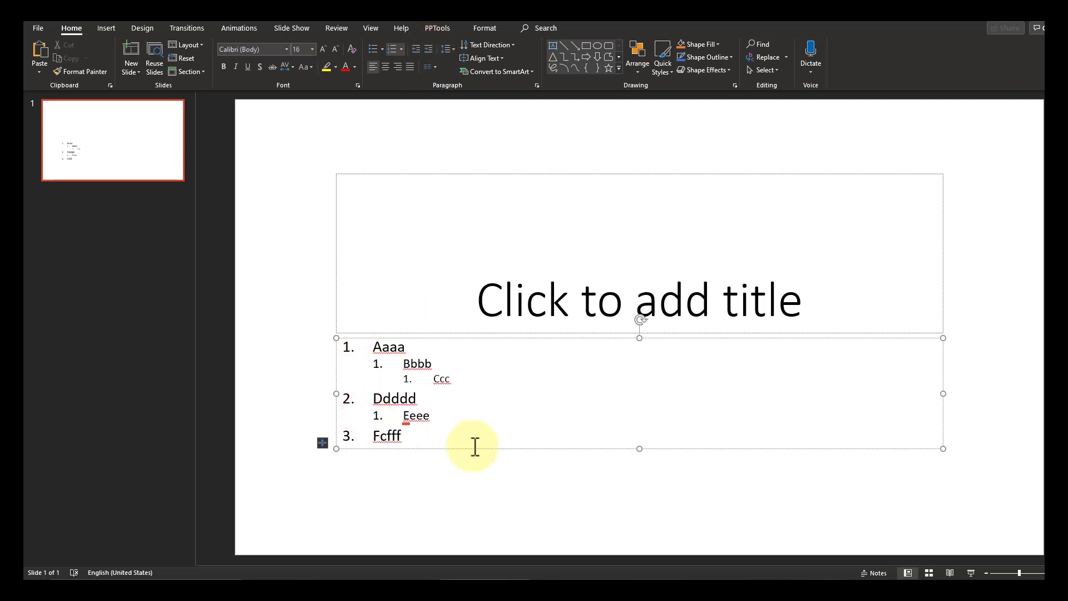
mouse_move(383, 363)
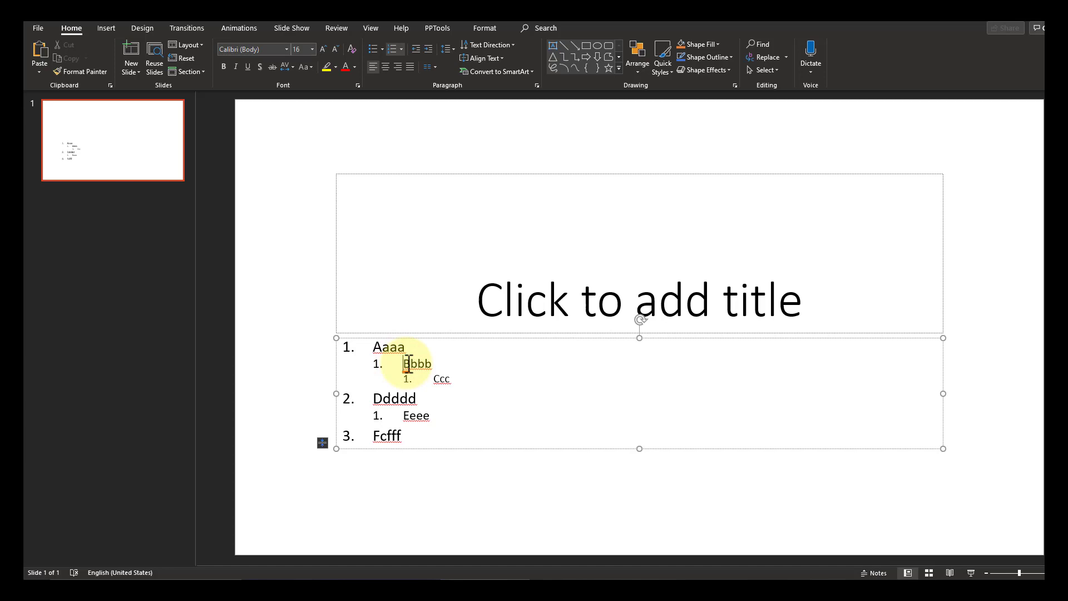
Step: Give the third-level Ccc line a four-diamond bullet instead of its number
click(374, 49)
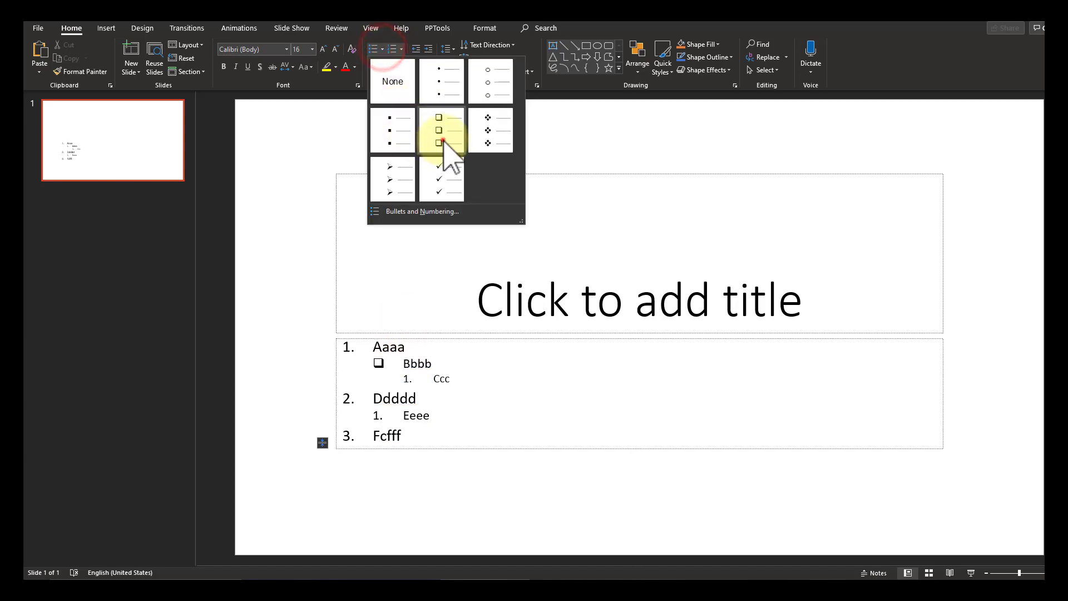
click(441, 130)
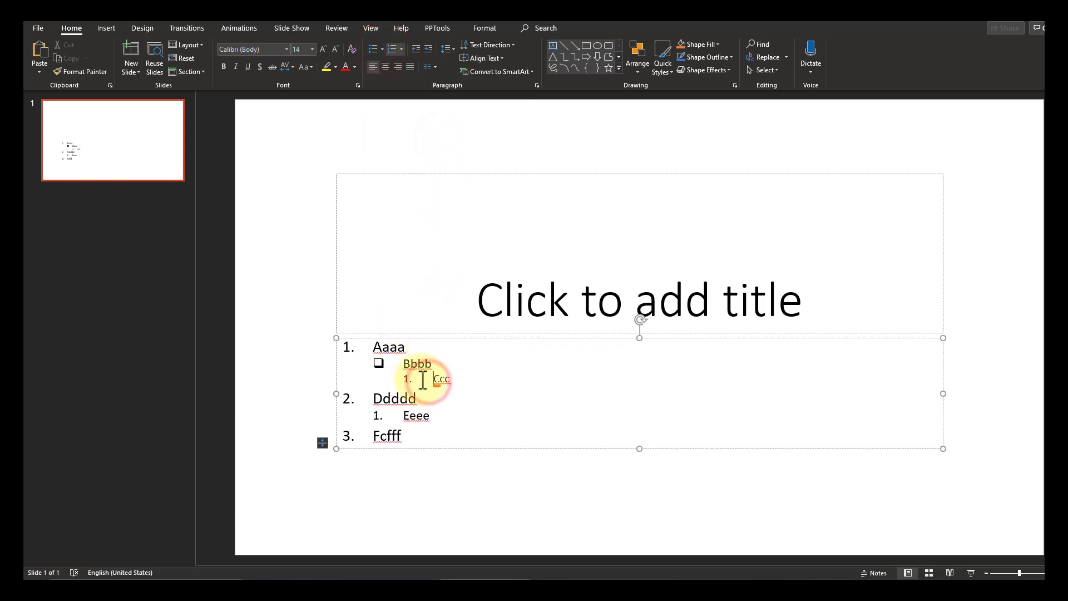
click(386, 49)
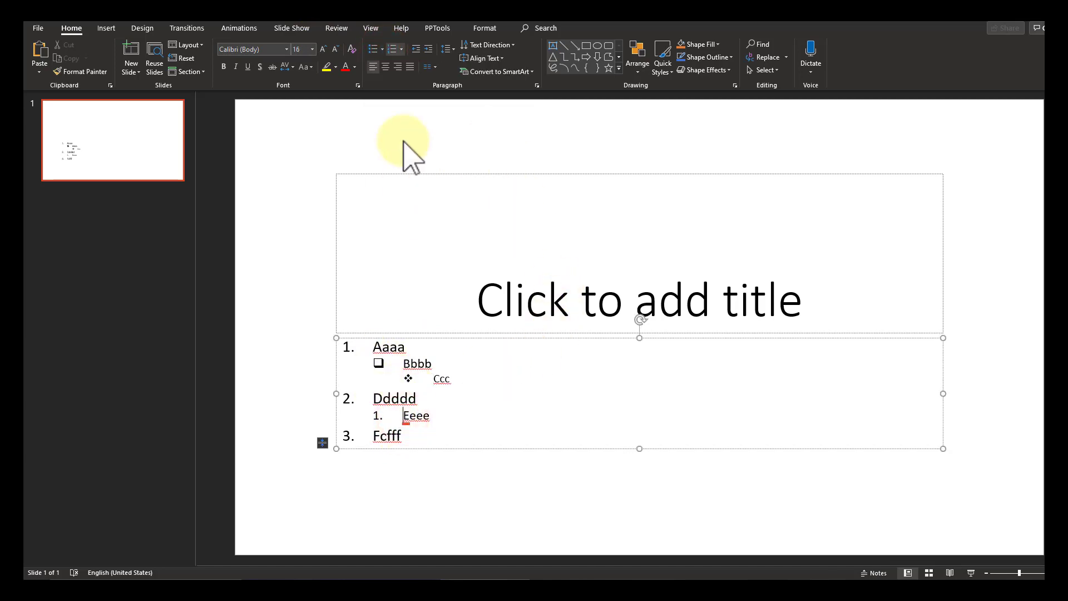
click(382, 49)
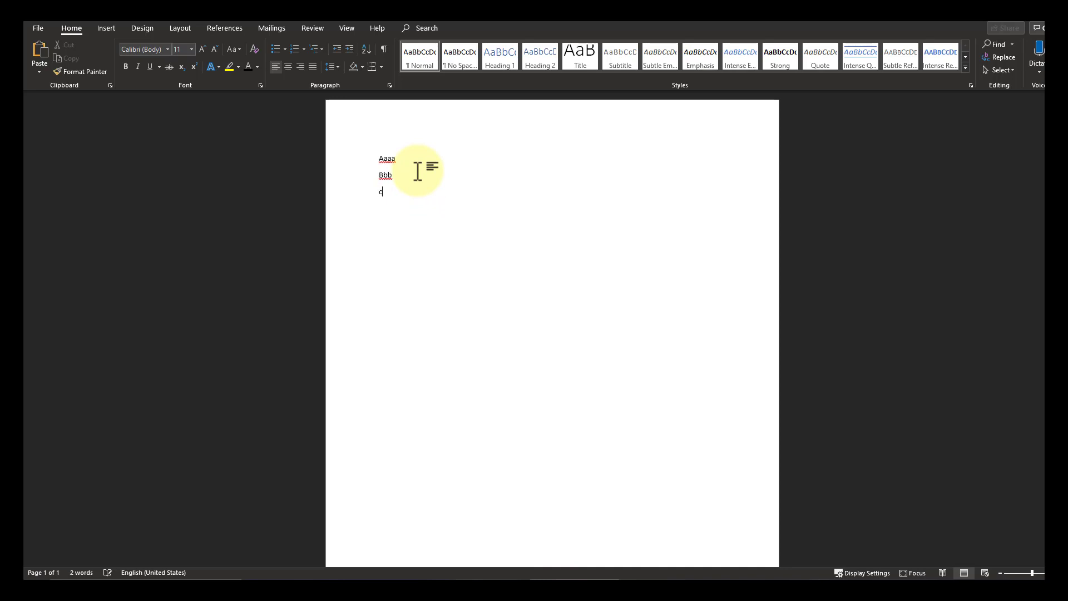
Step: Type the remaining lines through Ffff and apply the 1) a) i) multilevel list style
text(cc)
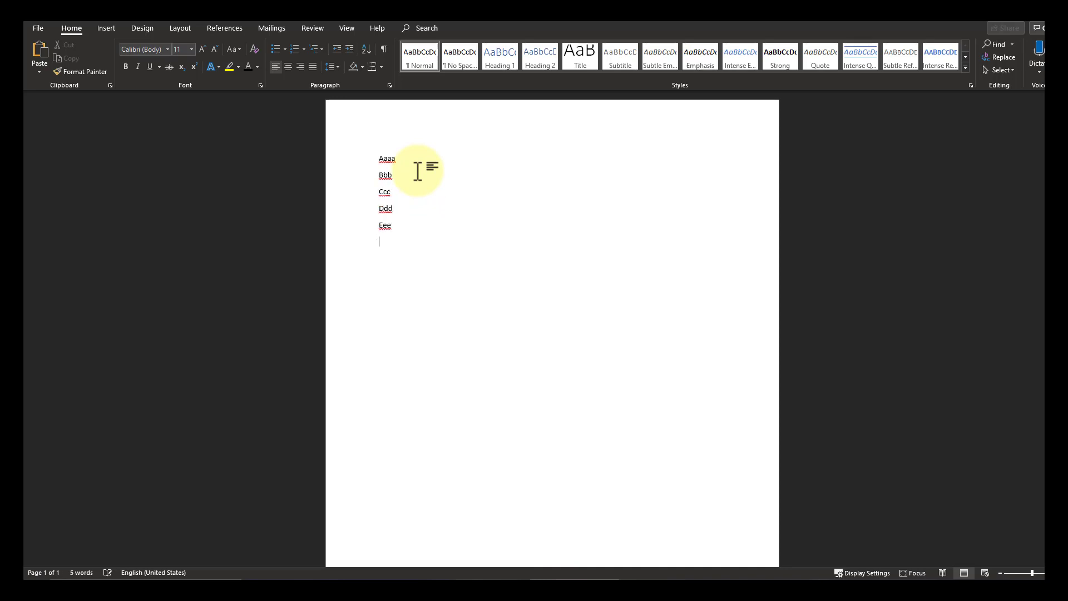
text(Ffff)
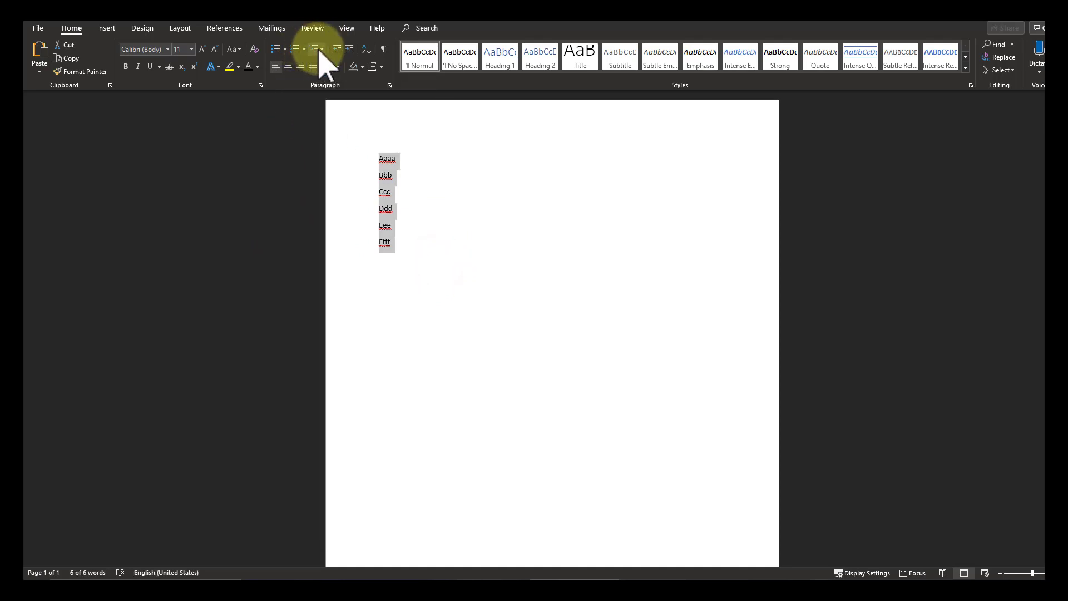
mouse_move(319, 48)
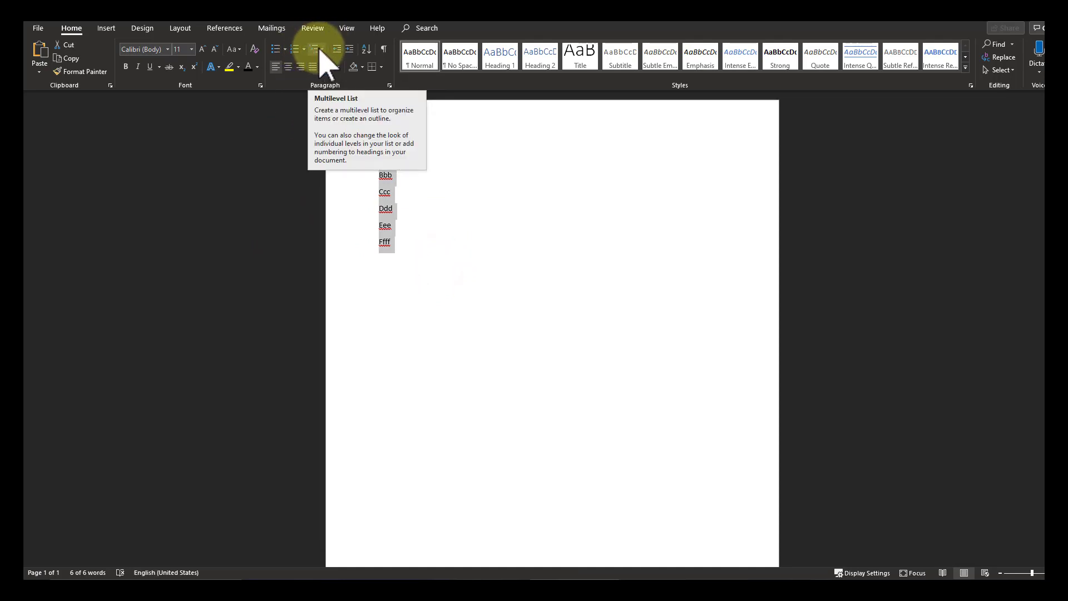
click(316, 49)
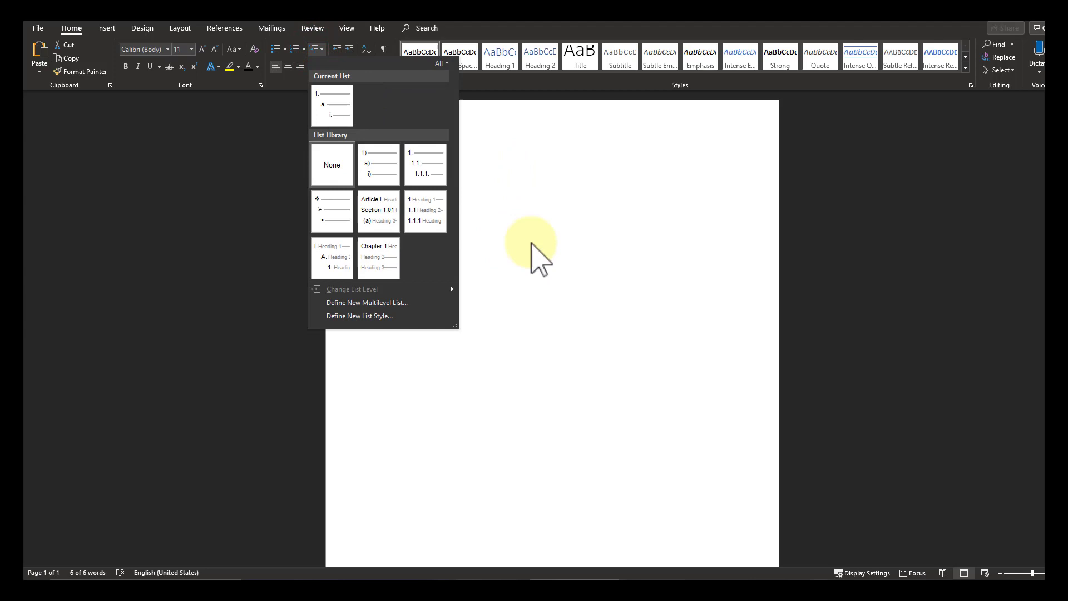
mouse_move(379, 164)
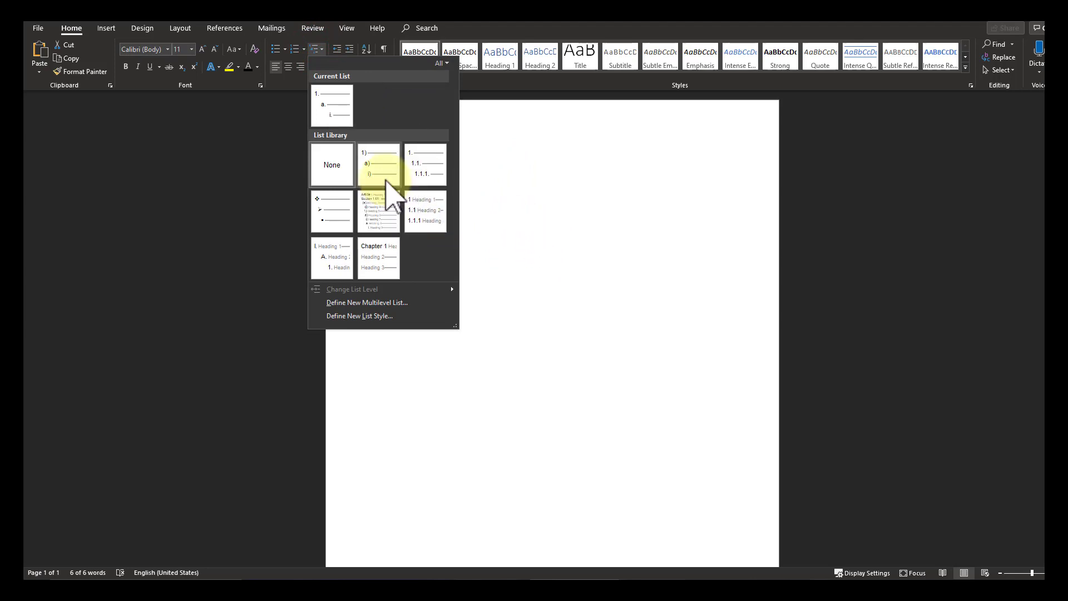
click(379, 164)
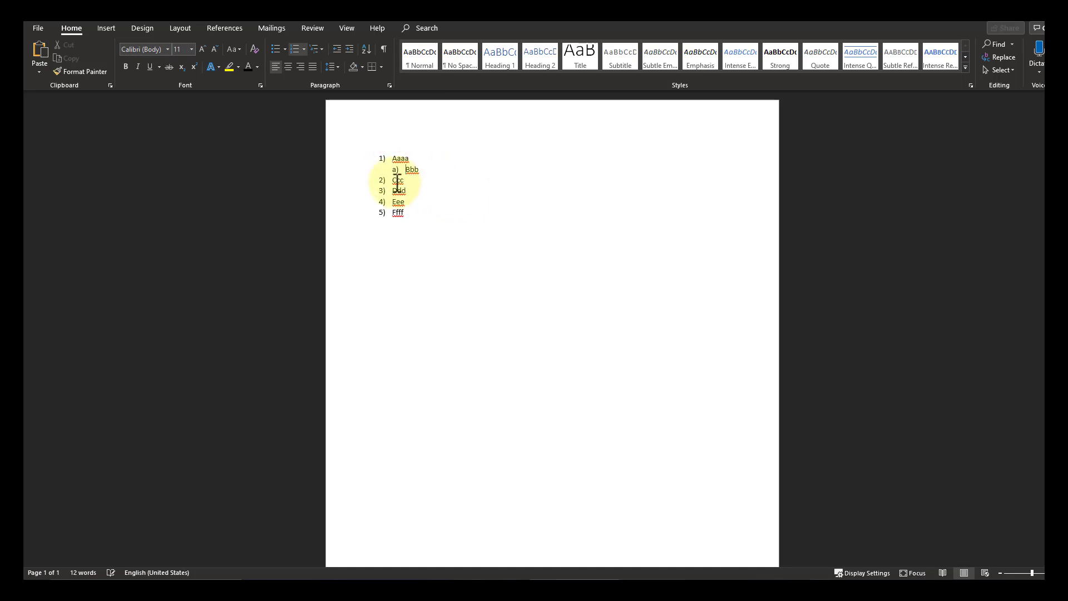
Step: Indent Ccc a level deeper, switch the list to arrow bullets, and deselect to view them
key(tab)
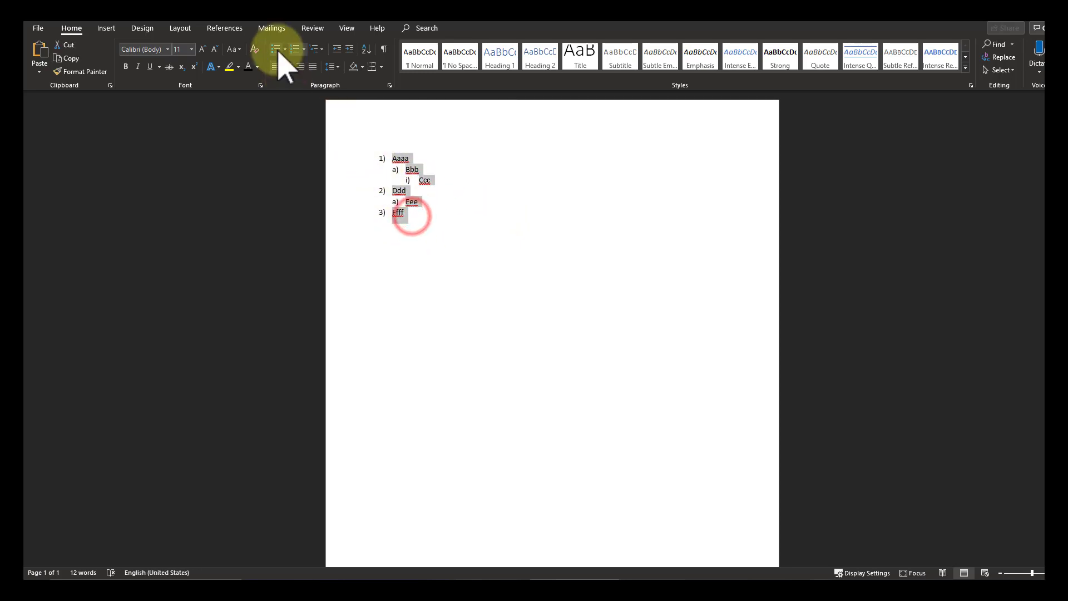
click(276, 49)
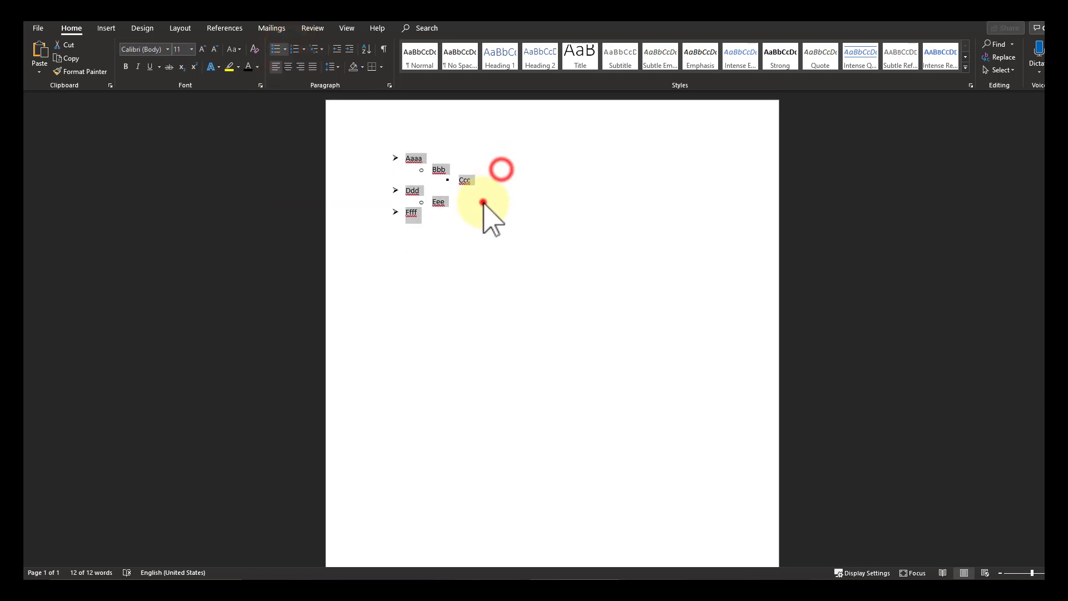
click(461, 232)
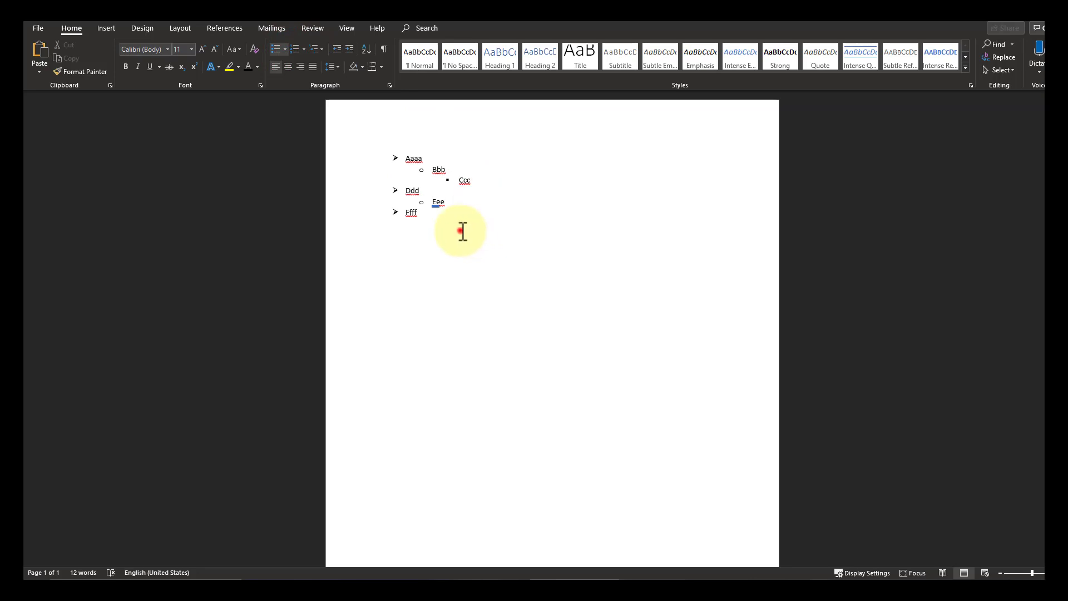
right_click(461, 231)
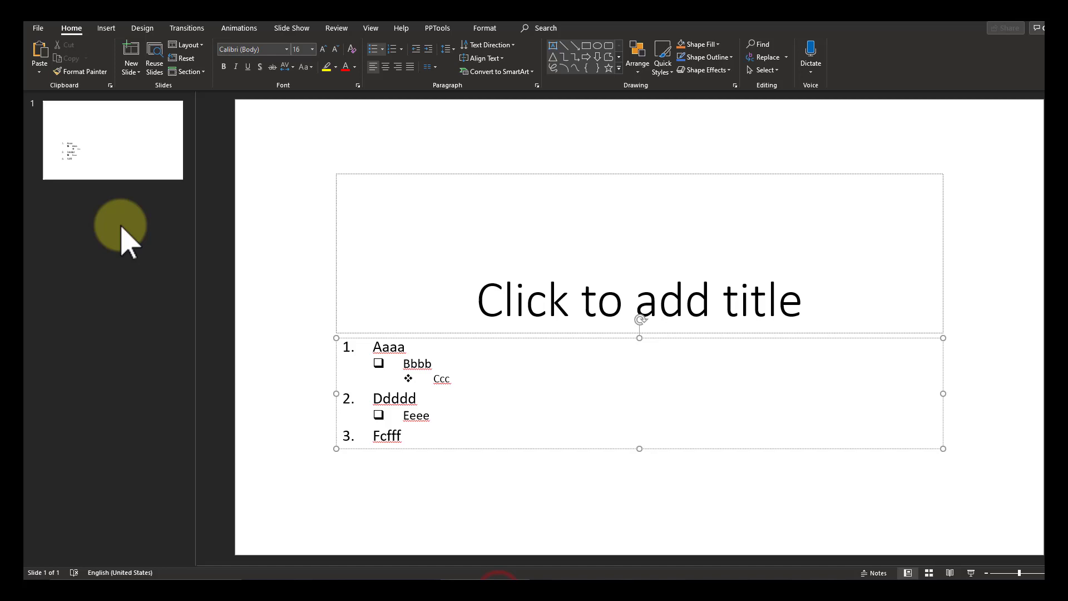
Step: Paste the Word list onto a new slide after slide 1 using Keep Source Formatting
click(130, 55)
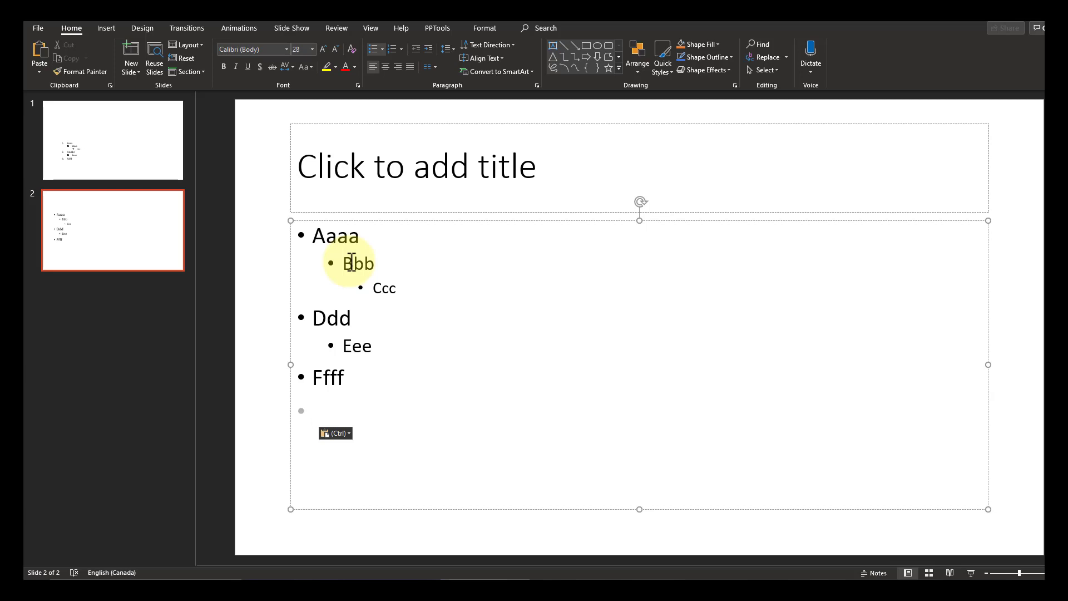
right_click(321, 236)
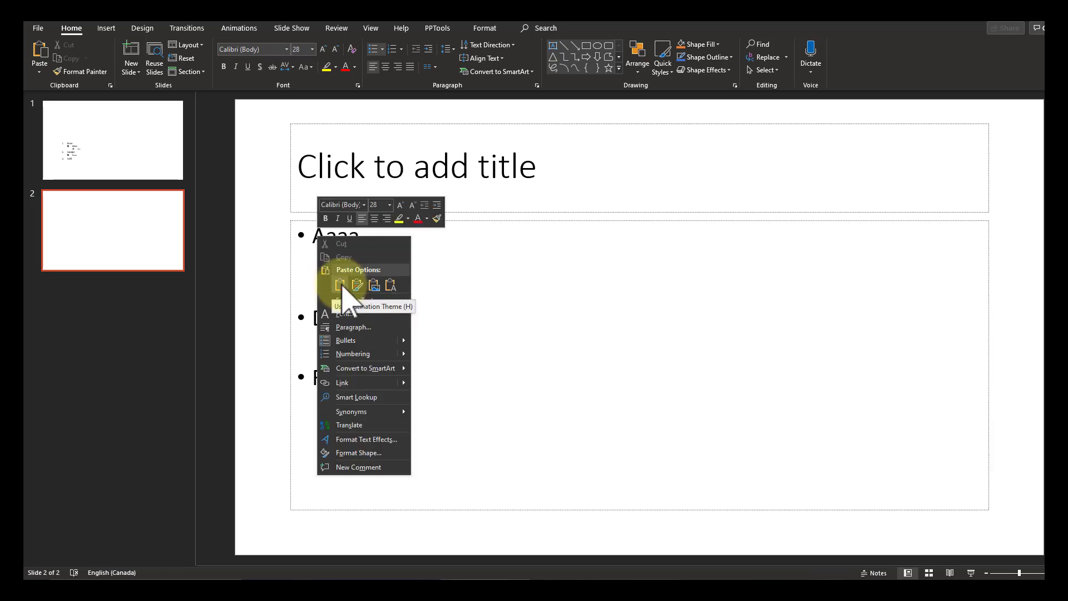
mouse_move(357, 284)
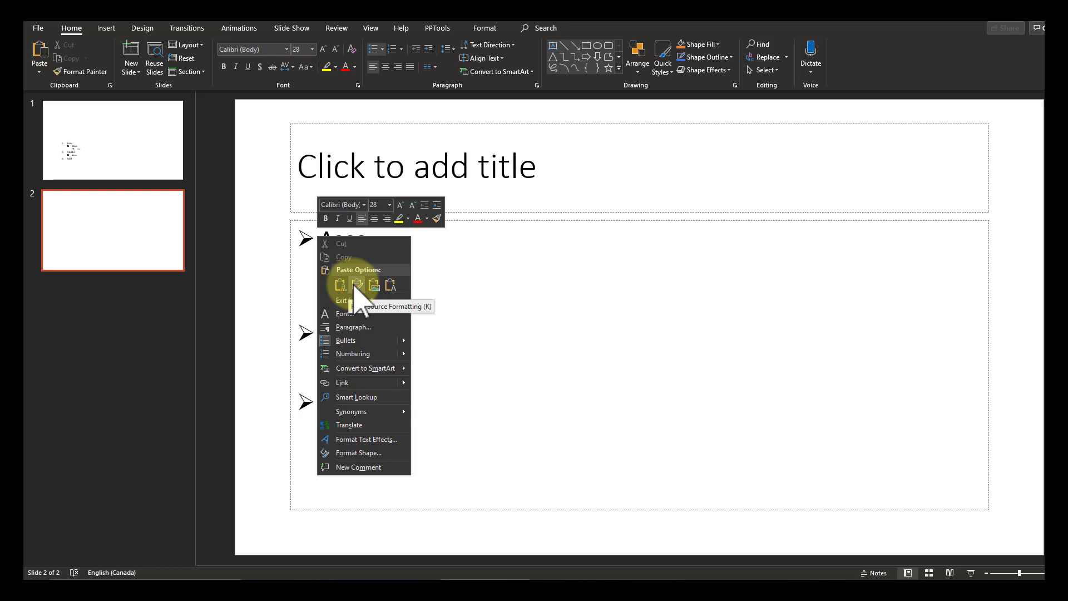
mouse_move(360, 285)
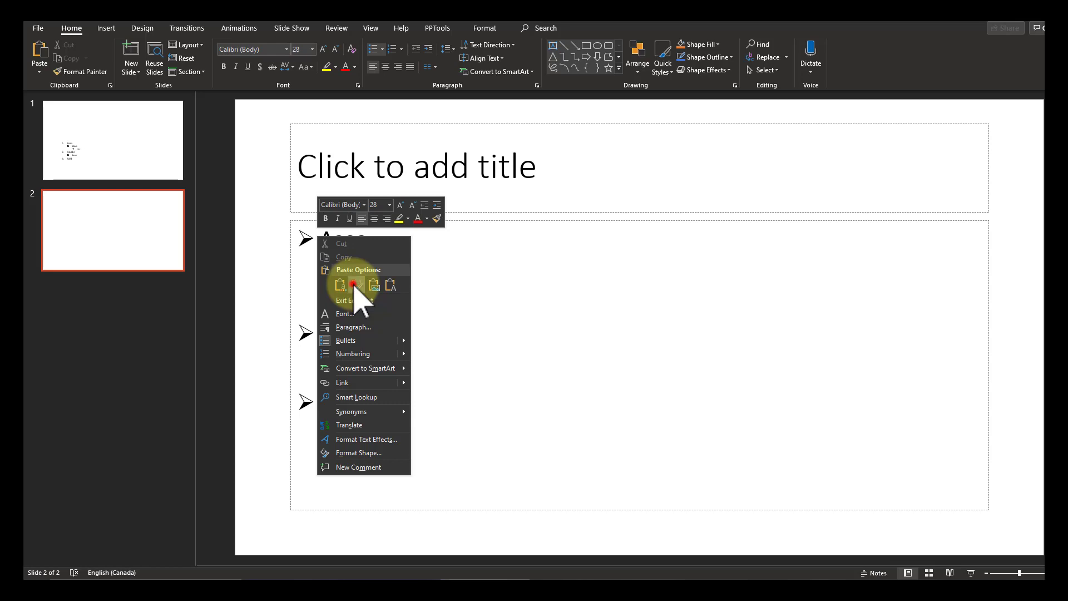
click(341, 285)
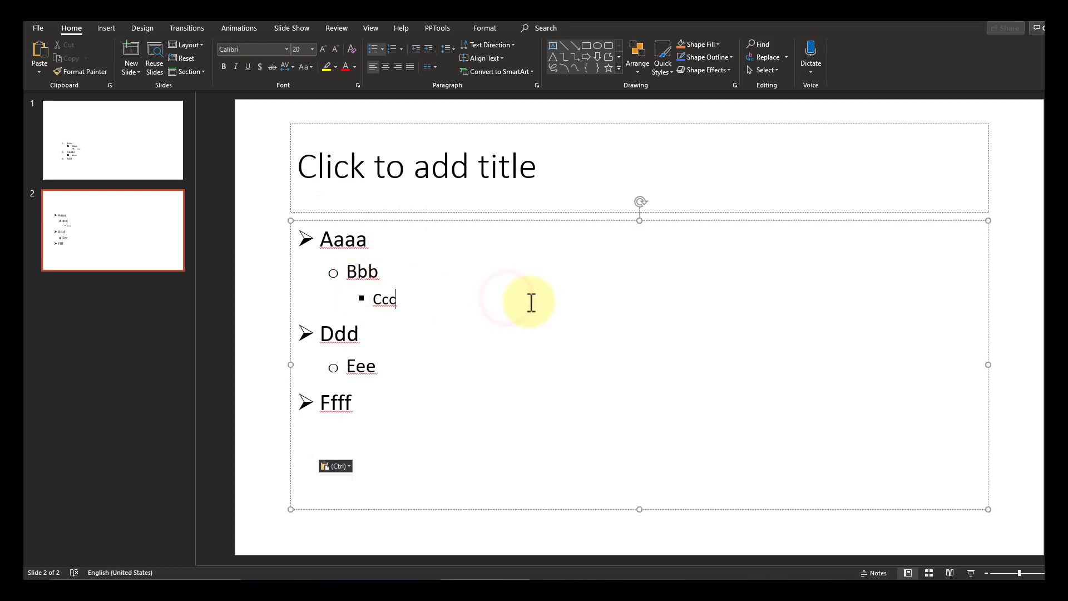